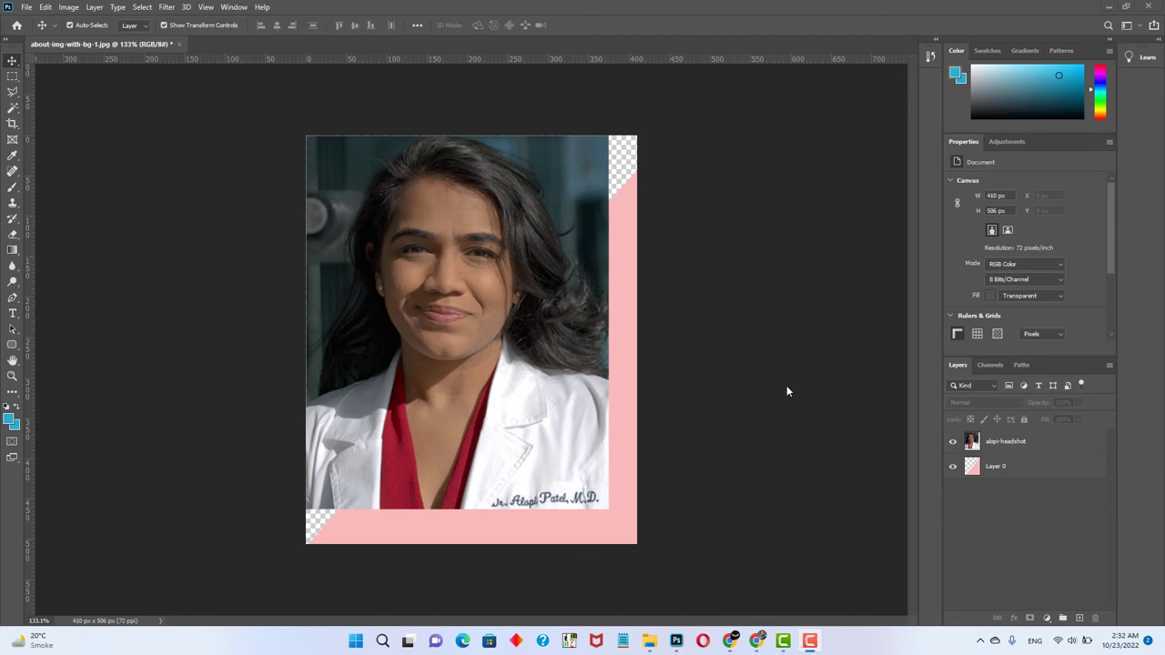
mouse_move(619, 342)
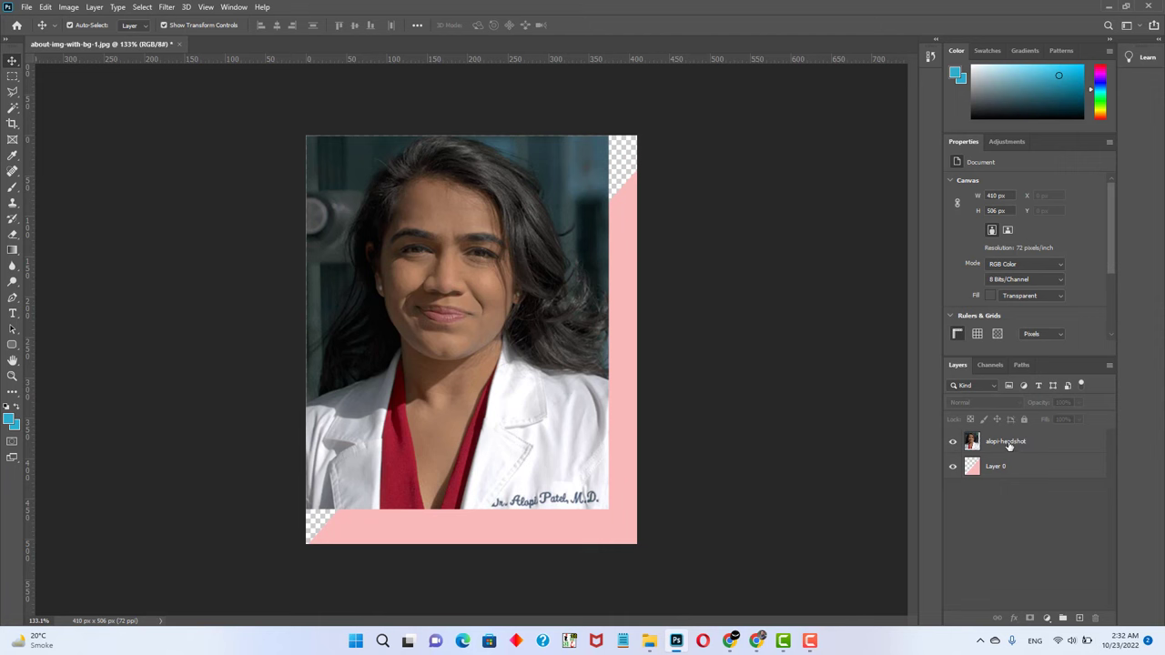
Step: Add a Reveal All vector mask to the selected headshot layer
left_click(1005, 443)
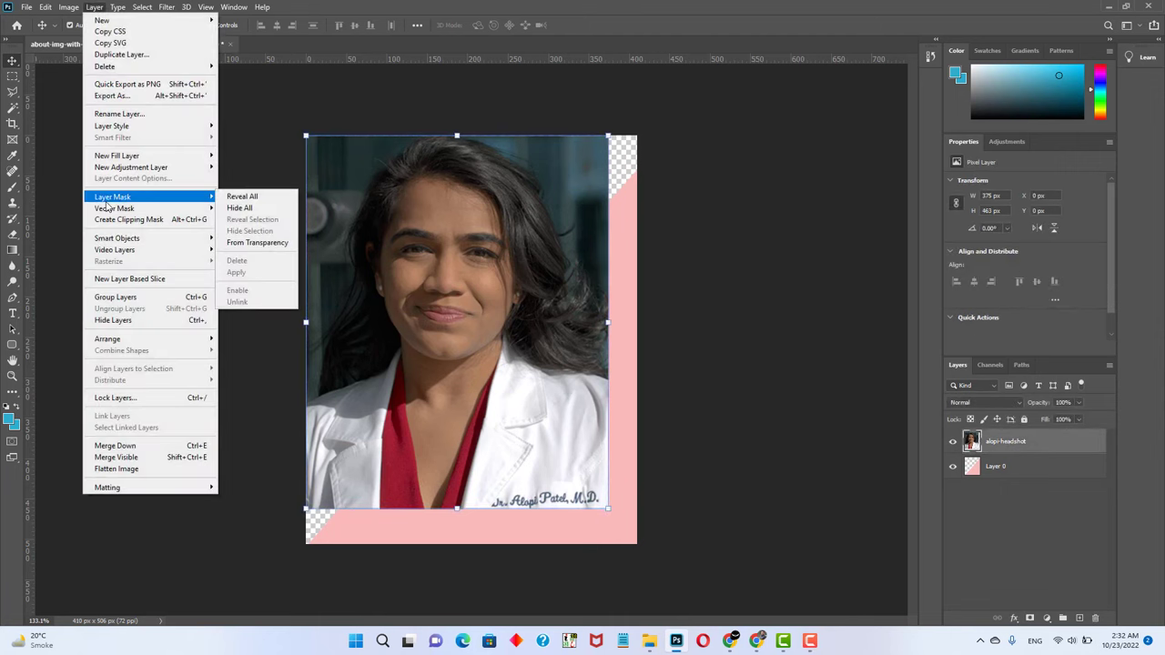
mouse_move(114, 207)
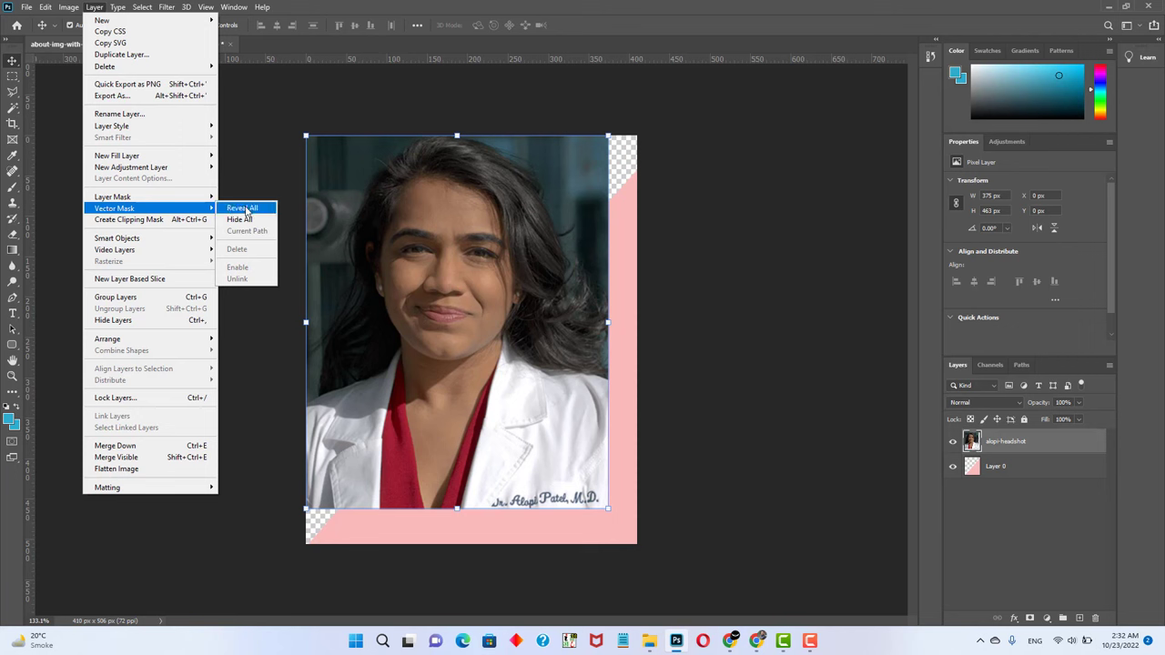
left_click(242, 208)
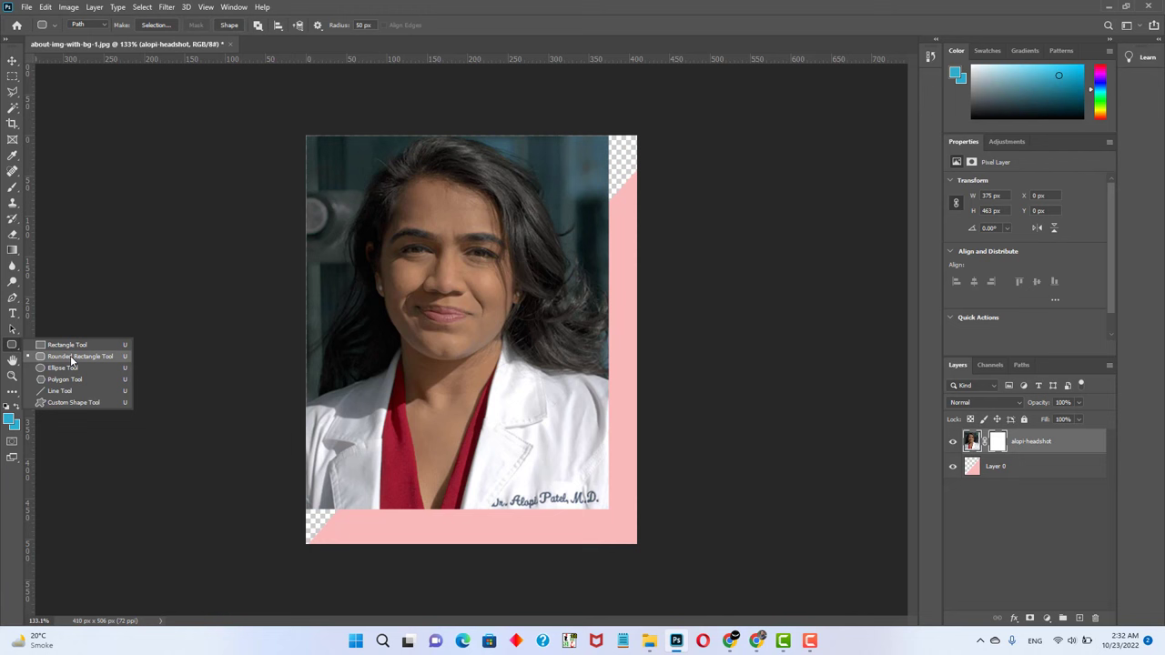
Step: Choose the Rounded Rectangle Tool and set it to draw in Path mode
left_click(89, 26)
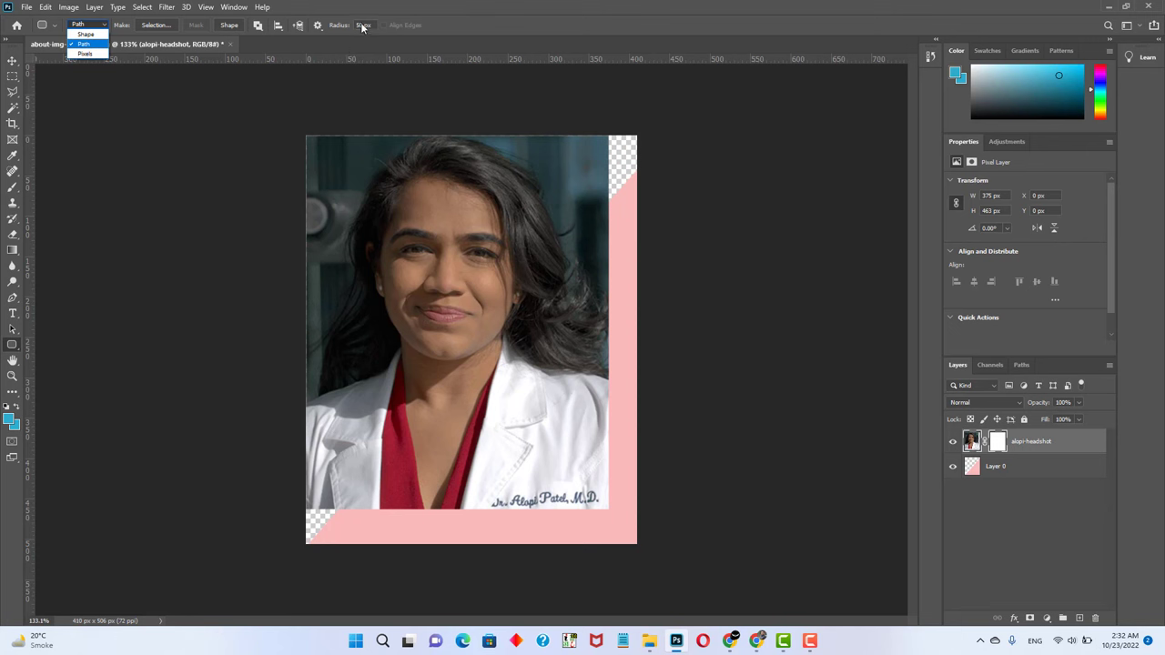
left_click(84, 44)
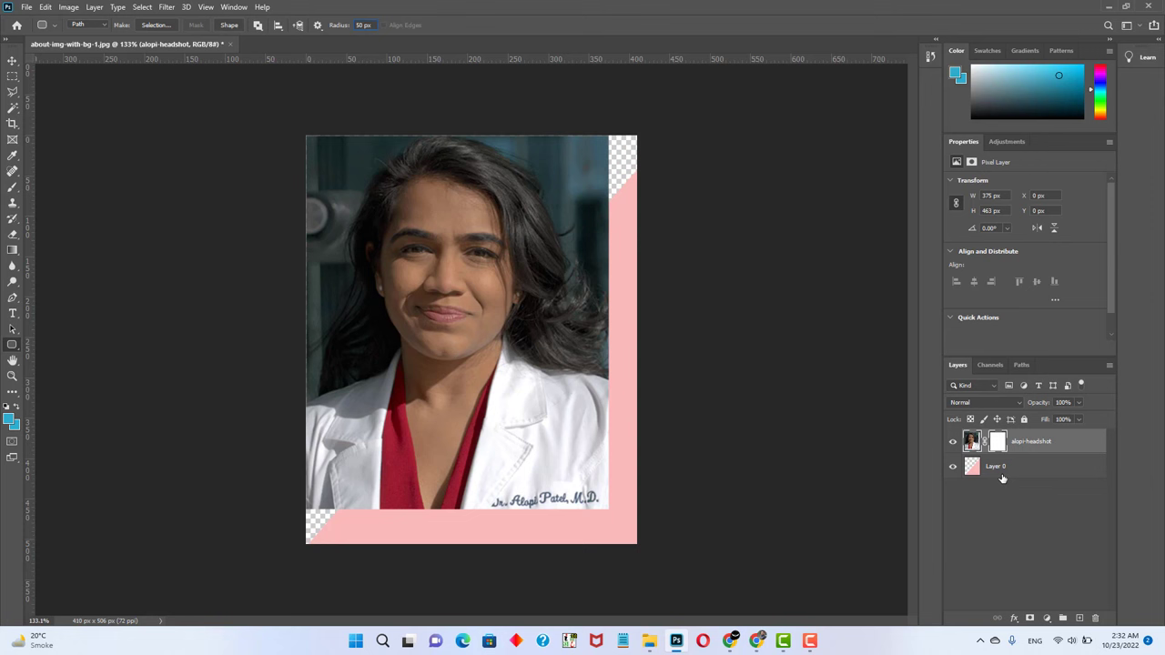
Step: Draw a rounded-rectangle path in the vector mask from the photo's top-left to bottom-right corner
left_click(998, 442)
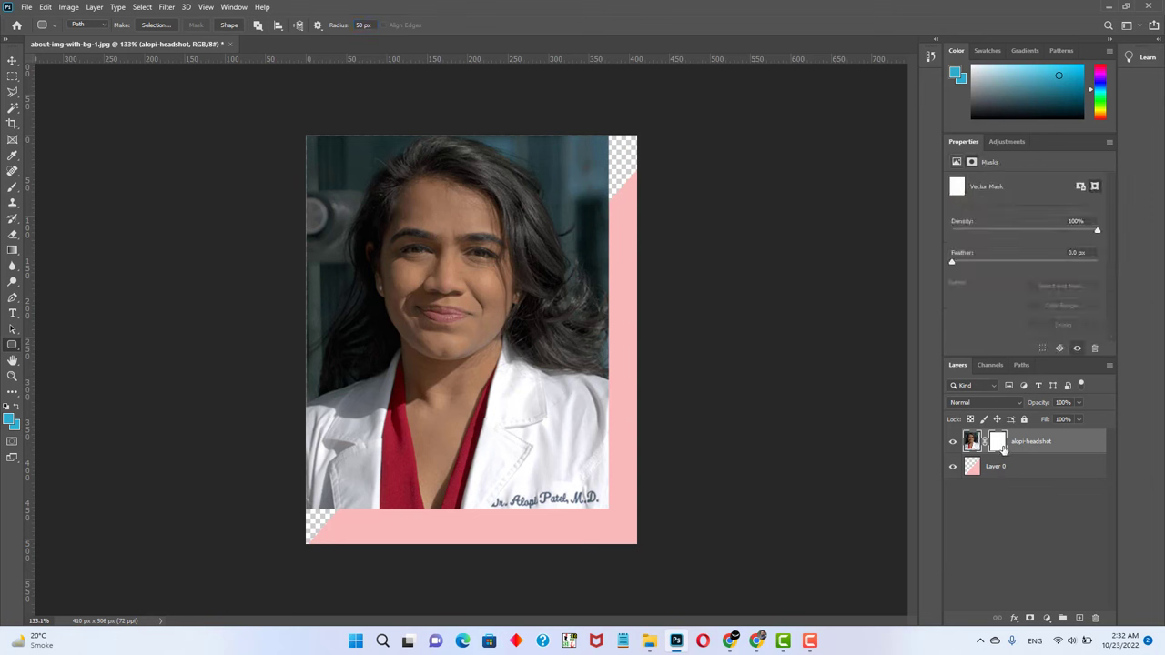
mouse_move(997, 443)
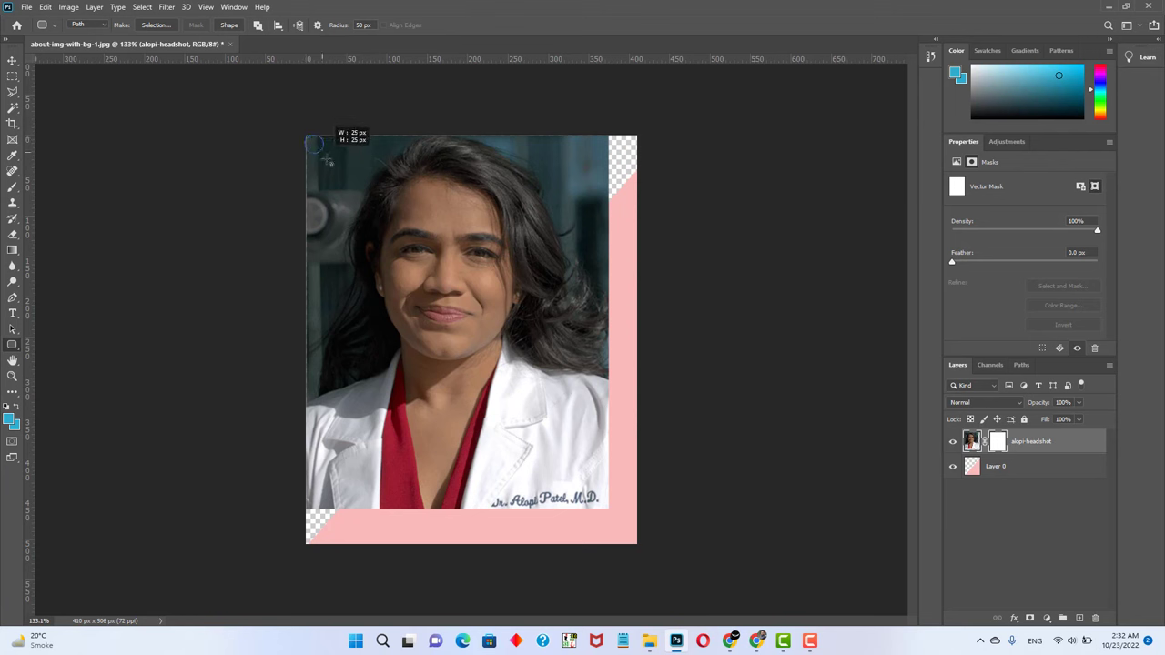
left_click_drag(313, 146, 571, 470)
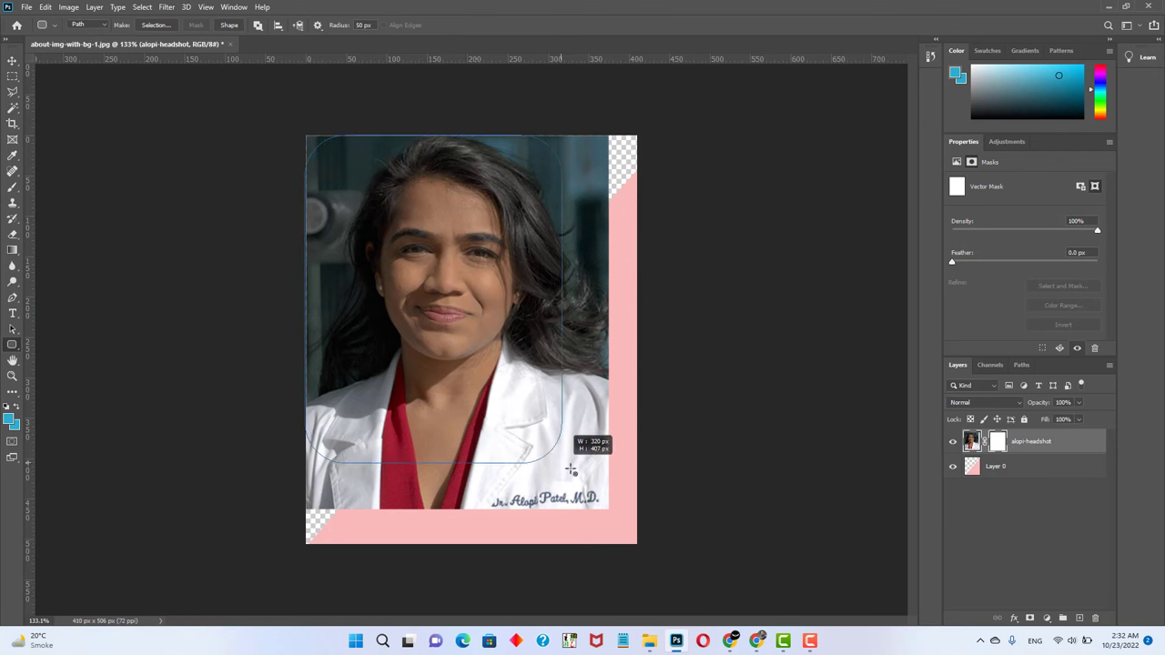
left_click_drag(572, 470, 608, 509)
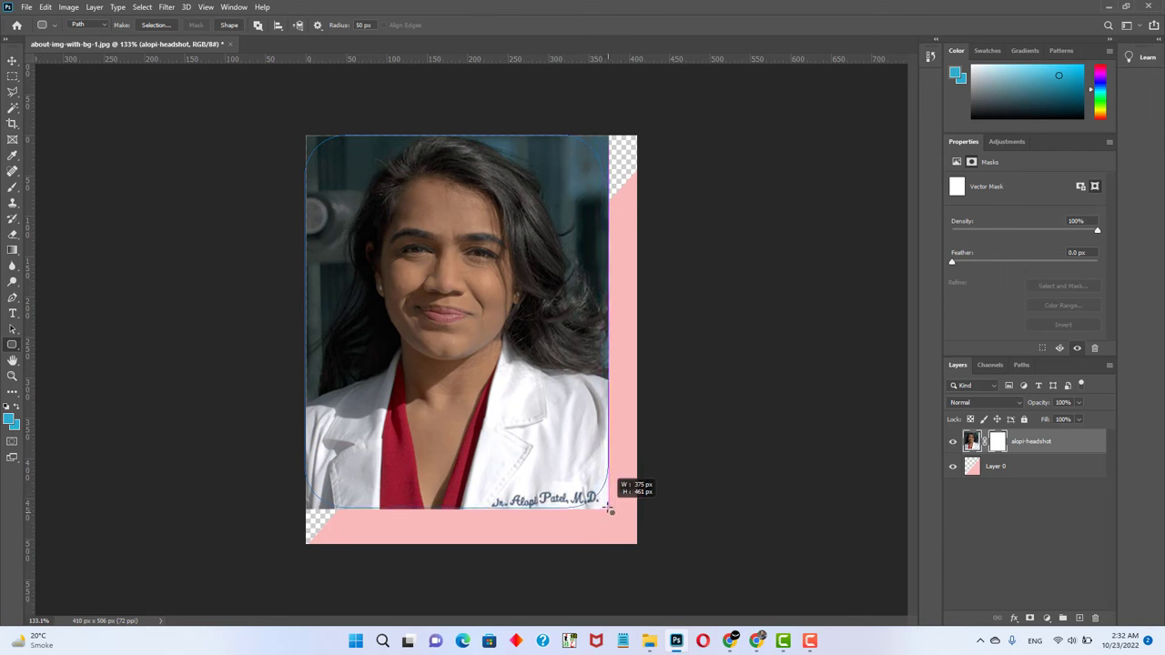